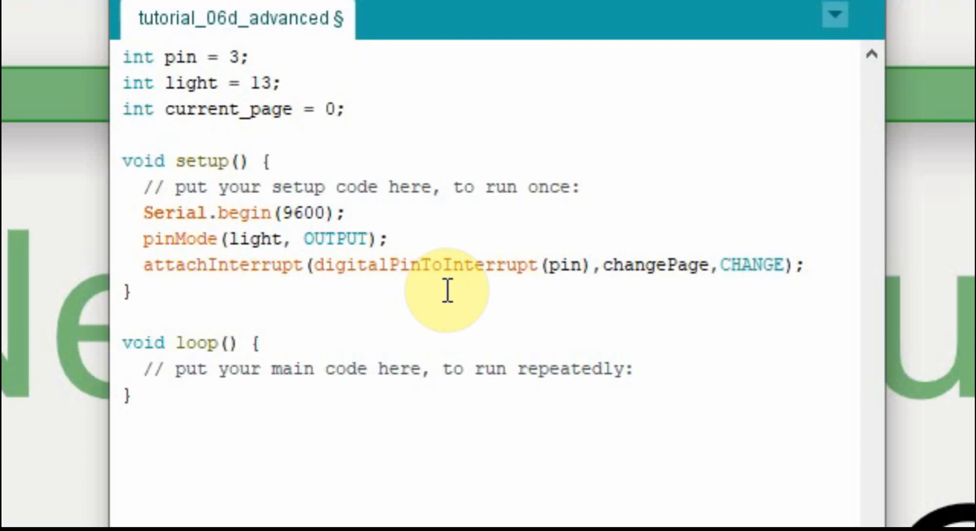
click(805, 265)
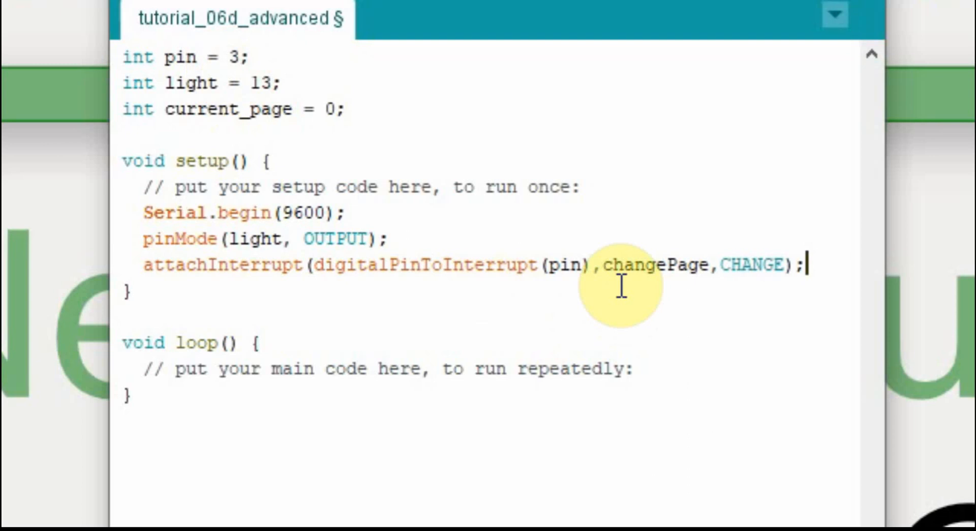
mouse_move(143, 495)
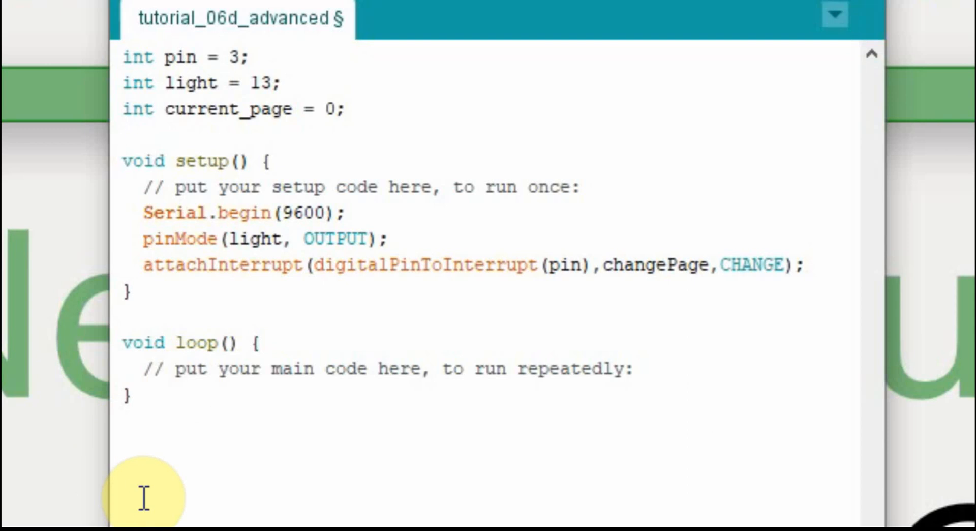
scroll(down, 3)
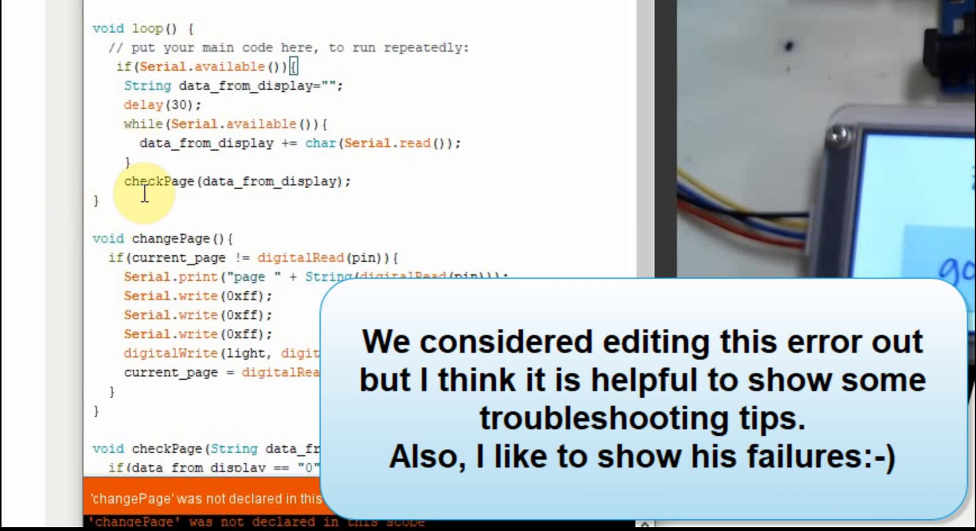
mouse_move(172, 89)
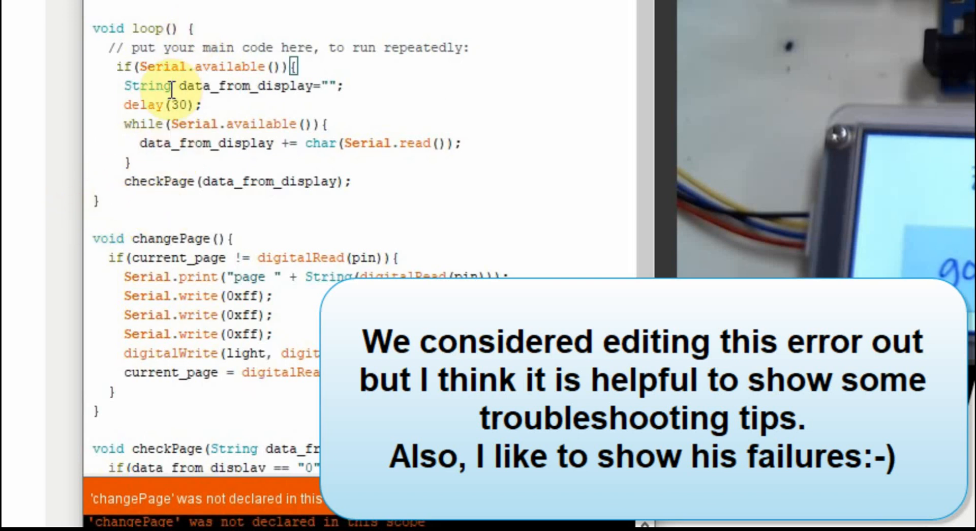